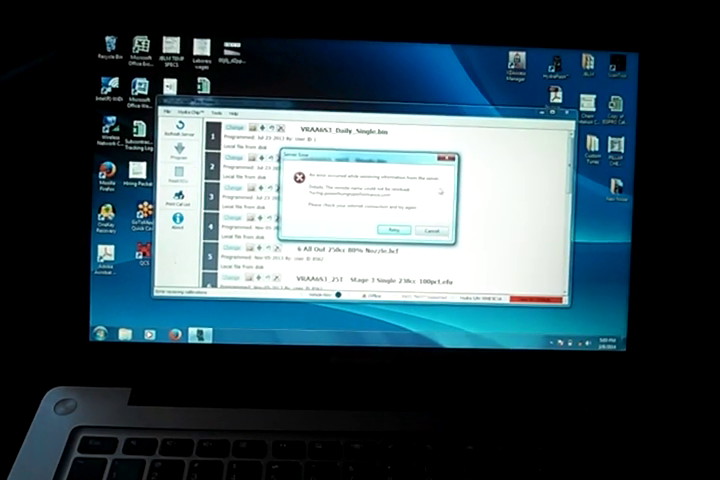
# - Dismiss the Server Error dialog so the slot list of tune files is usable again
pyautogui.click(430, 229)
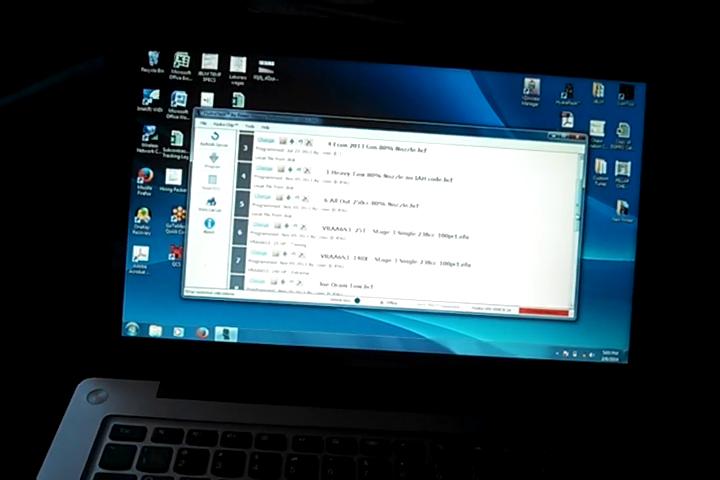
pyautogui.scroll(-3)
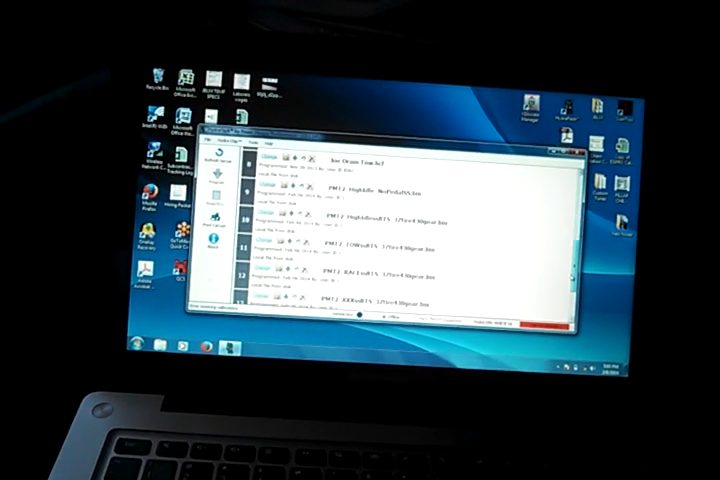